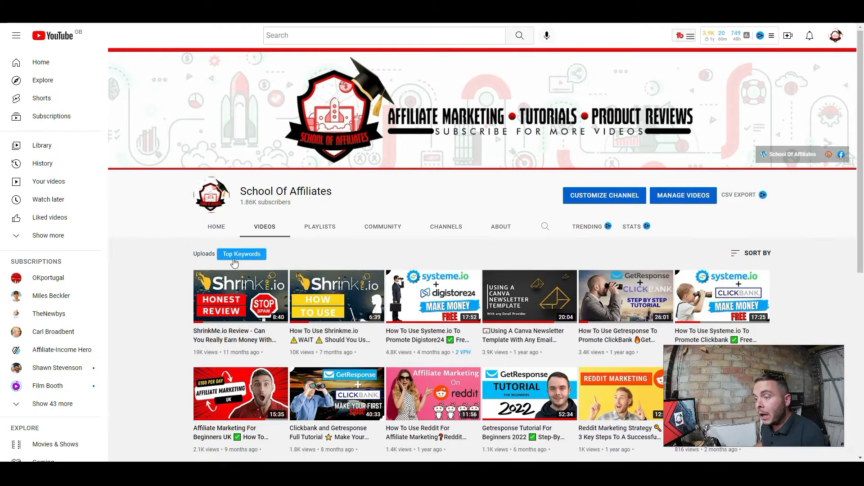
mouse_move(337, 296)
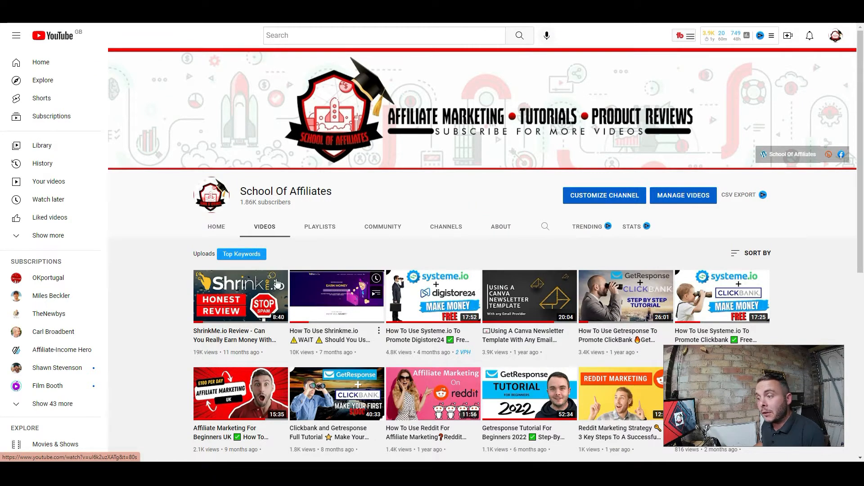
mouse_move(348, 253)
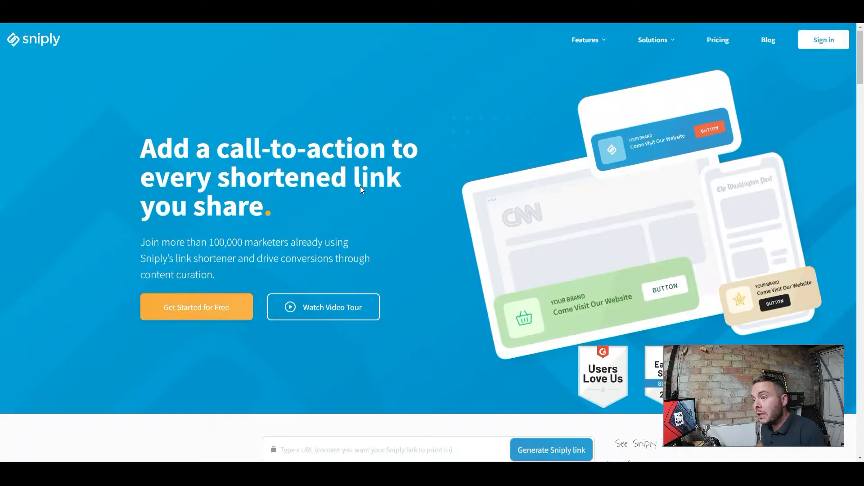
mouse_move(422, 172)
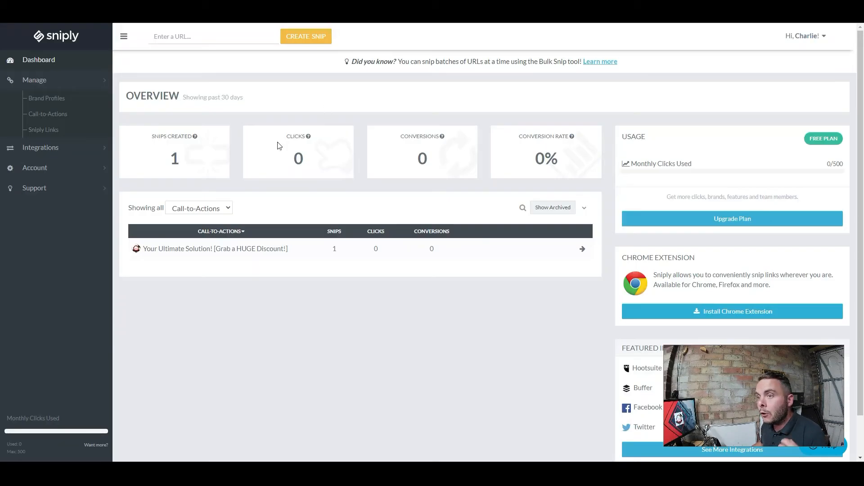
mouse_move(493, 116)
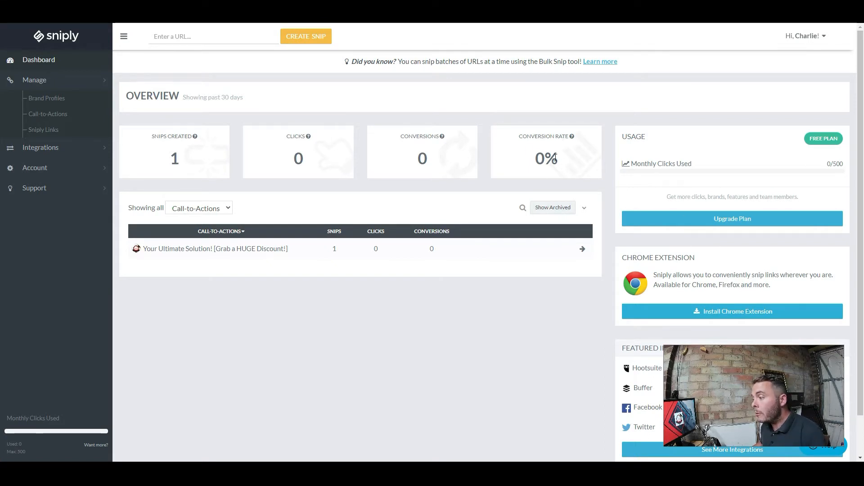
mouse_move(147, 91)
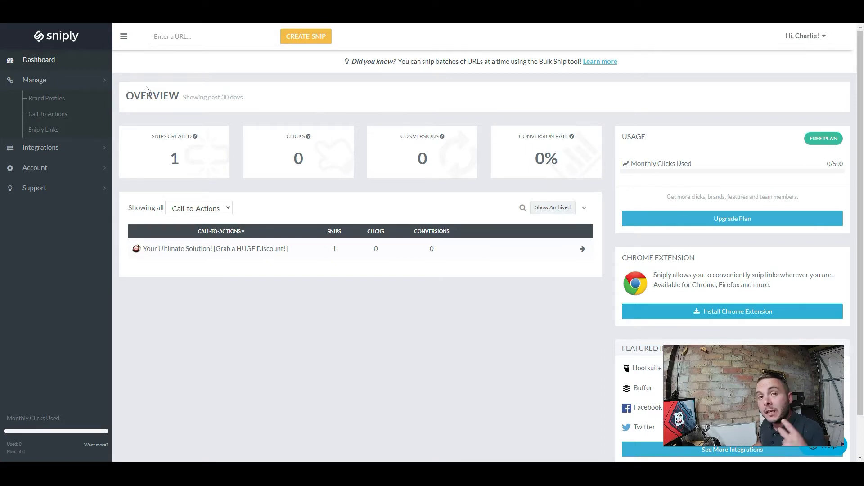
mouse_move(158, 105)
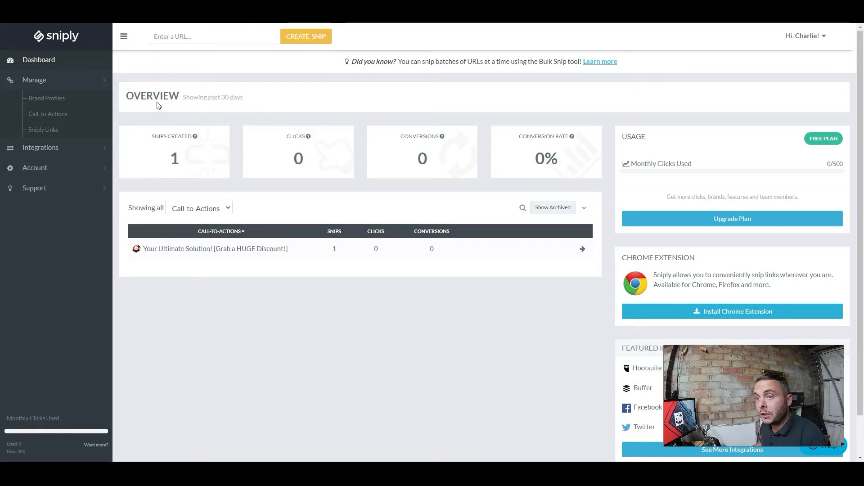
mouse_move(49, 114)
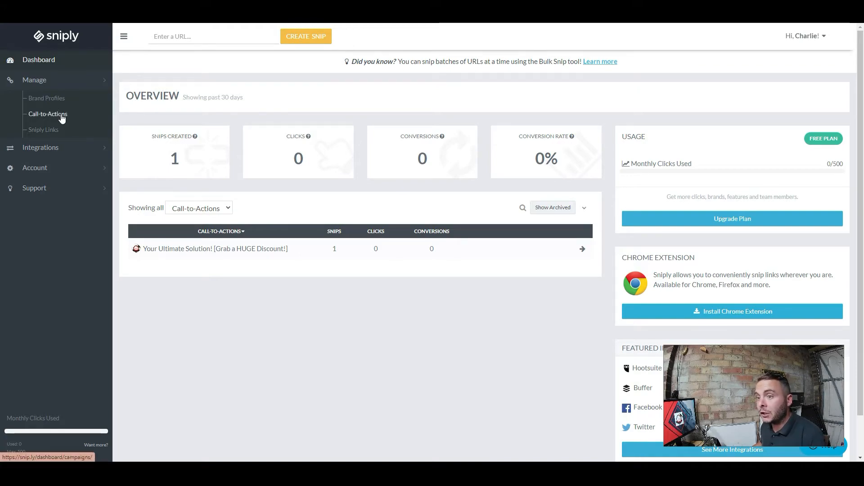
Go to the Call-to-Actions page and start a new call-to-action
left_click(48, 115)
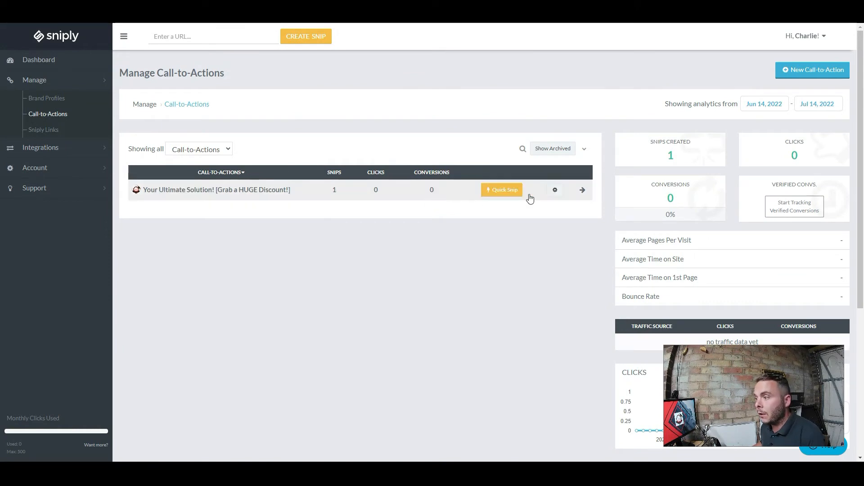
mouse_move(302, 91)
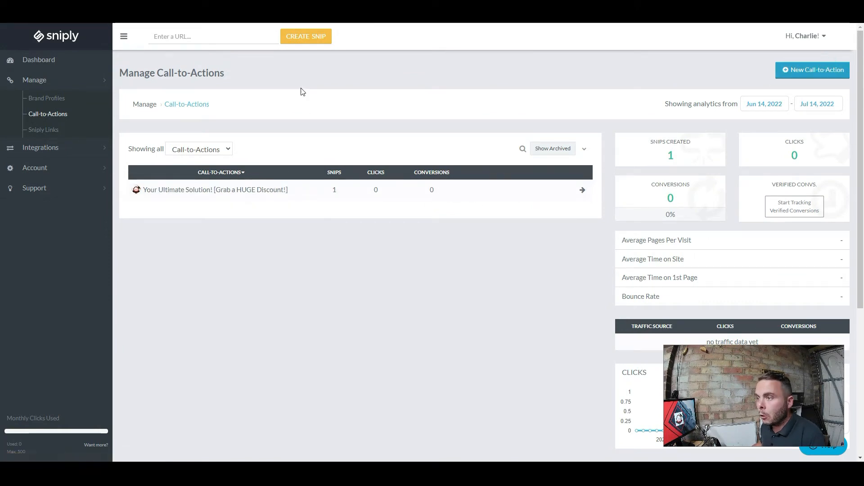
left_click(812, 70)
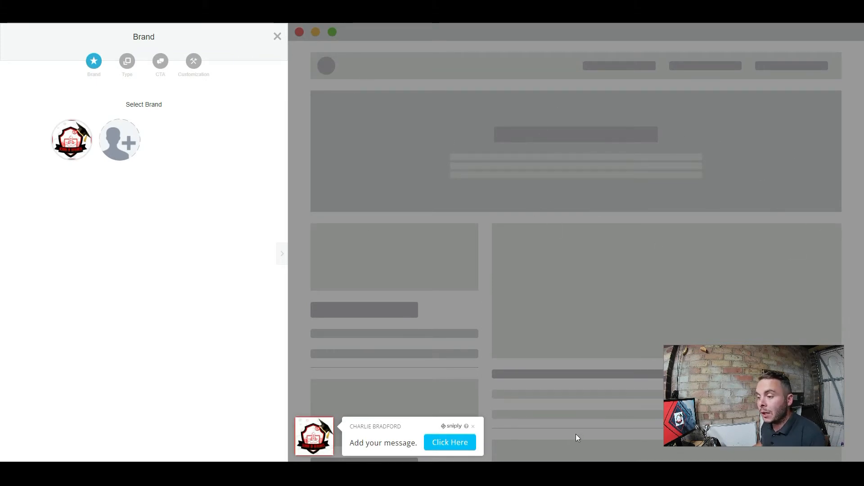
mouse_move(537, 179)
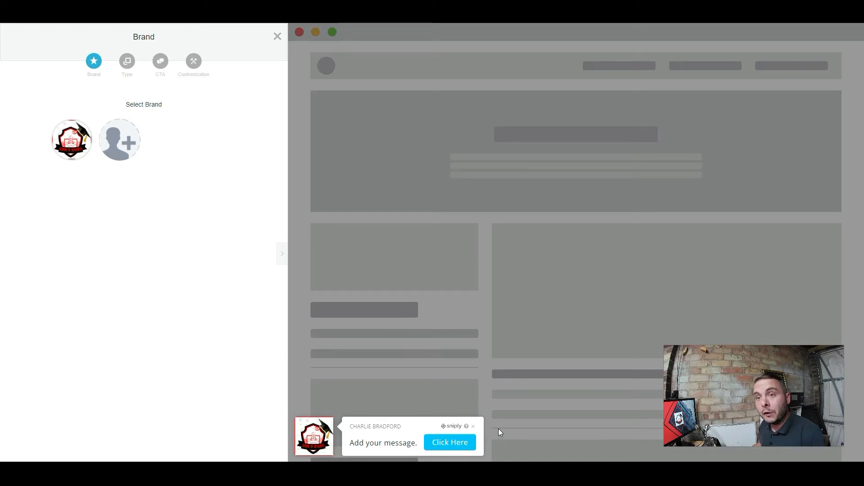
mouse_move(610, 278)
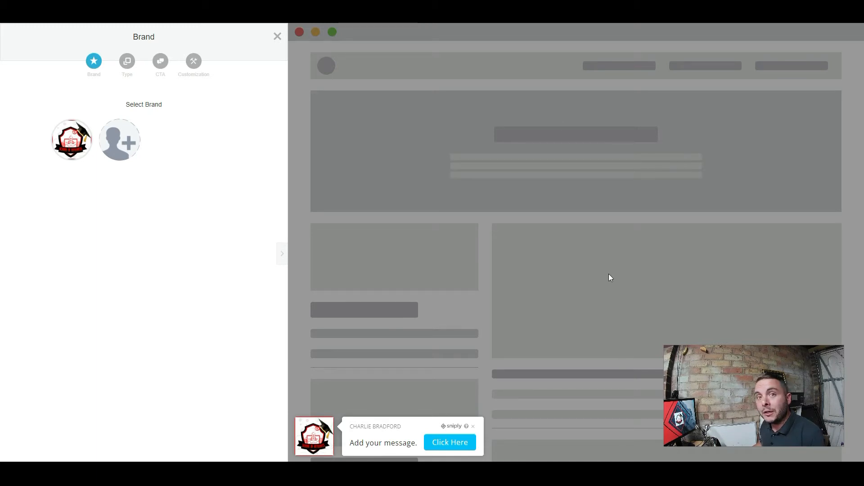
mouse_move(489, 447)
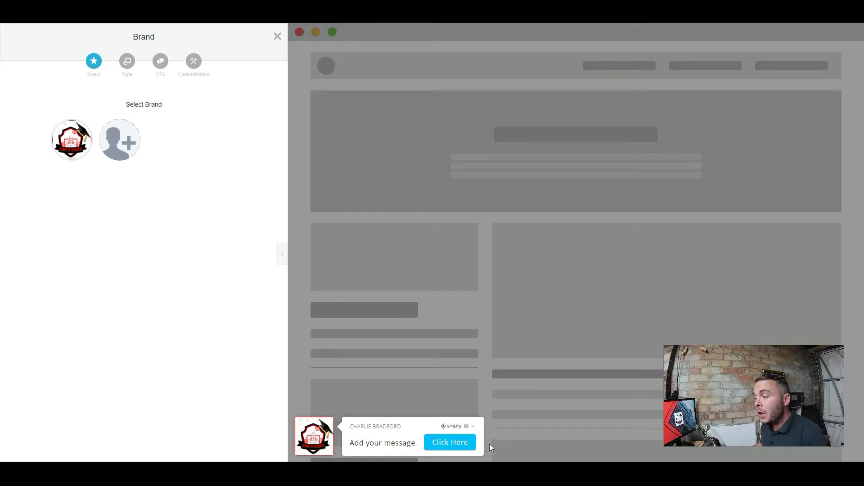
mouse_move(577, 220)
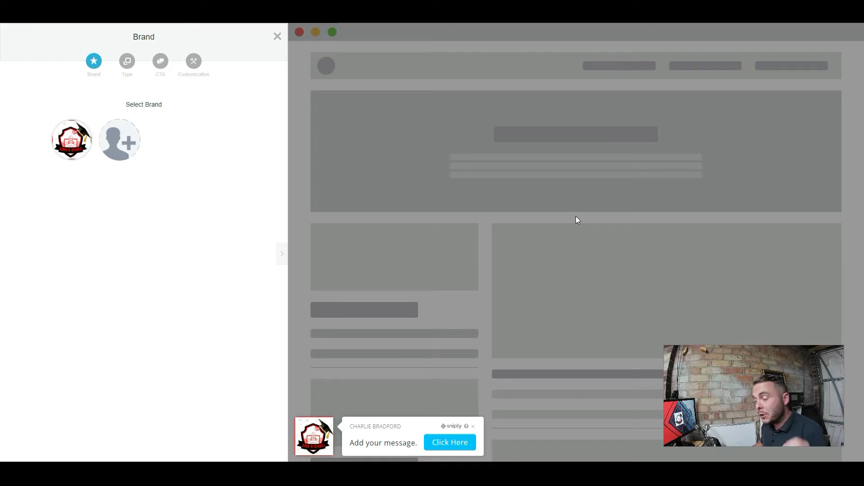
mouse_move(511, 296)
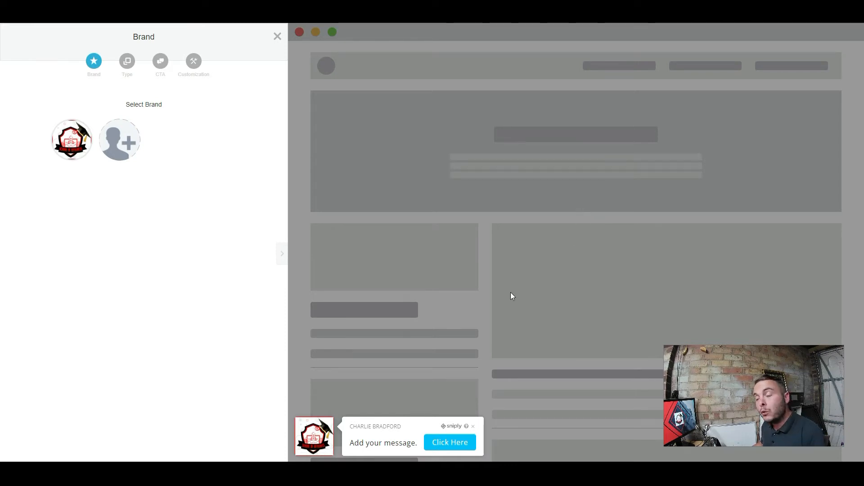
mouse_move(528, 292)
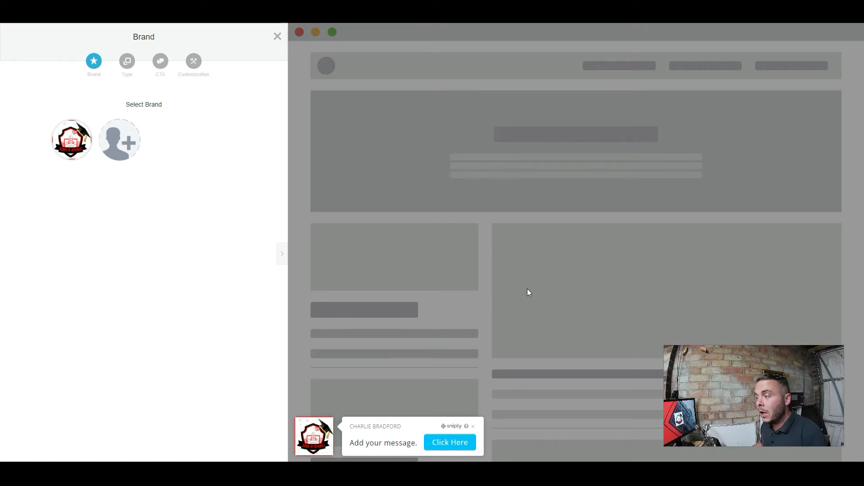
mouse_move(523, 286)
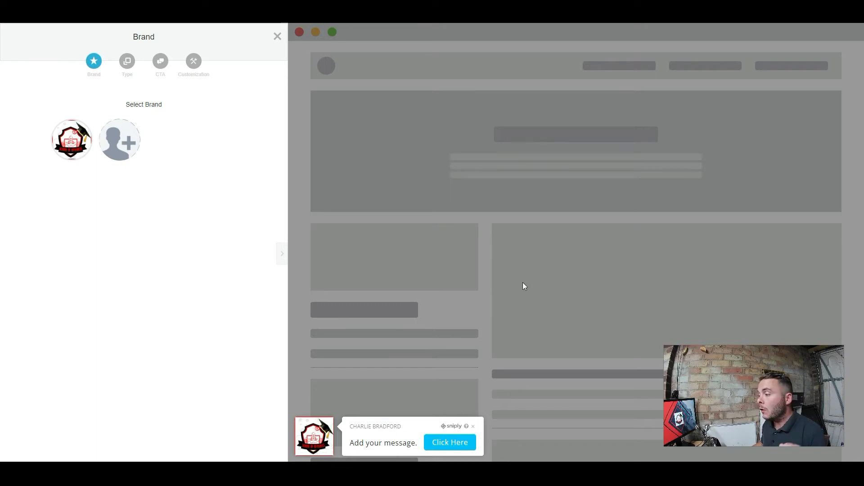
mouse_move(71, 140)
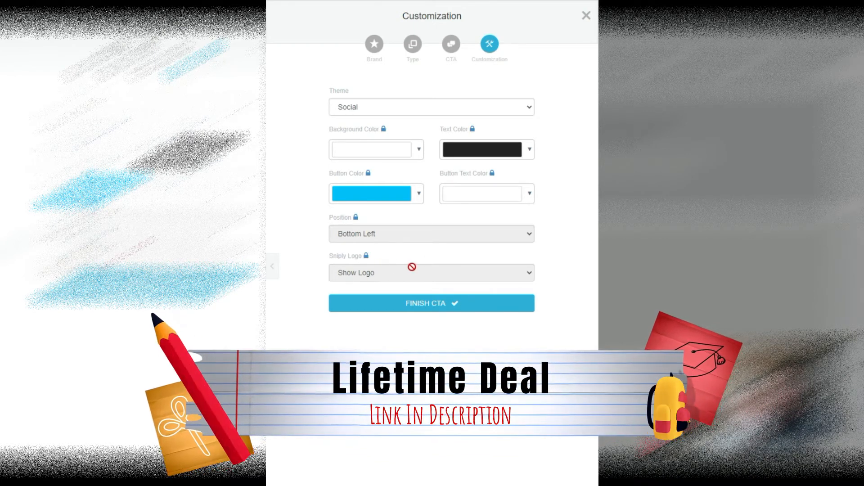
Save the new Click Here button call-to-action with Social theme, bottom-left
left_click(431, 303)
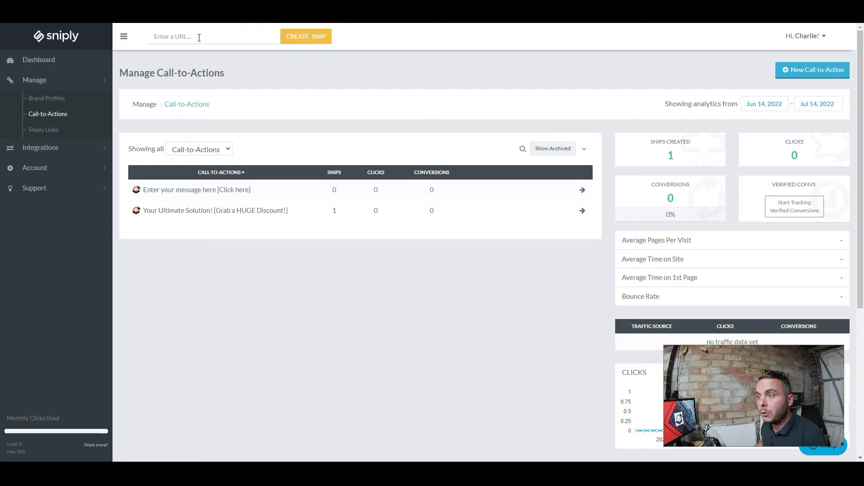
mouse_move(204, 36)
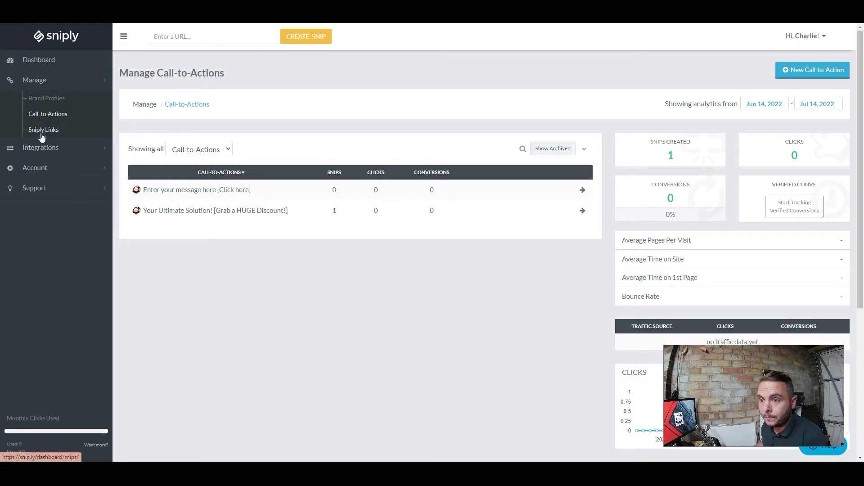
left_click(43, 130)
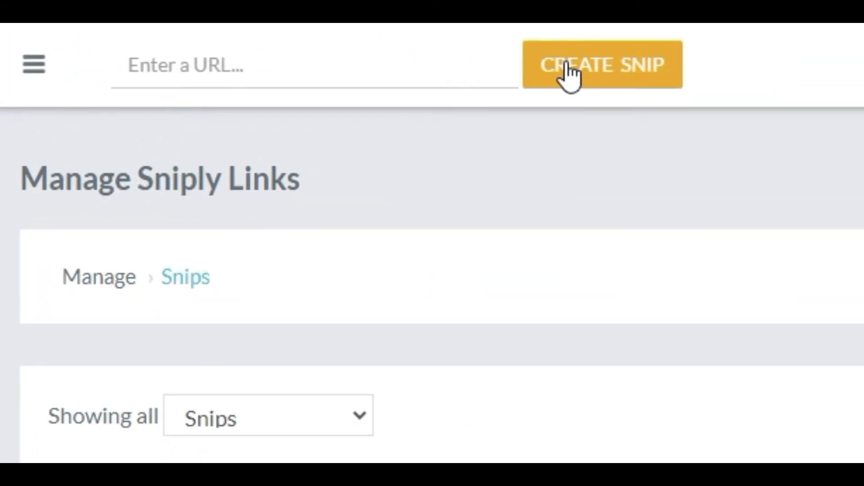
mouse_move(565, 163)
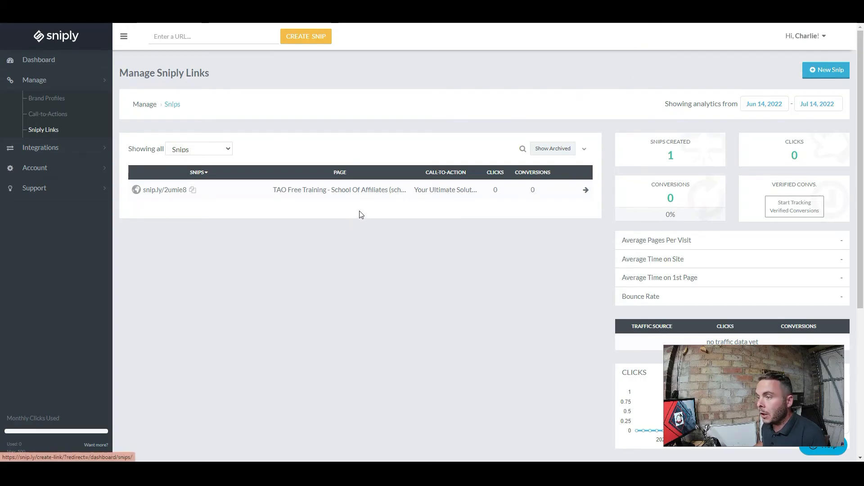
mouse_move(240, 197)
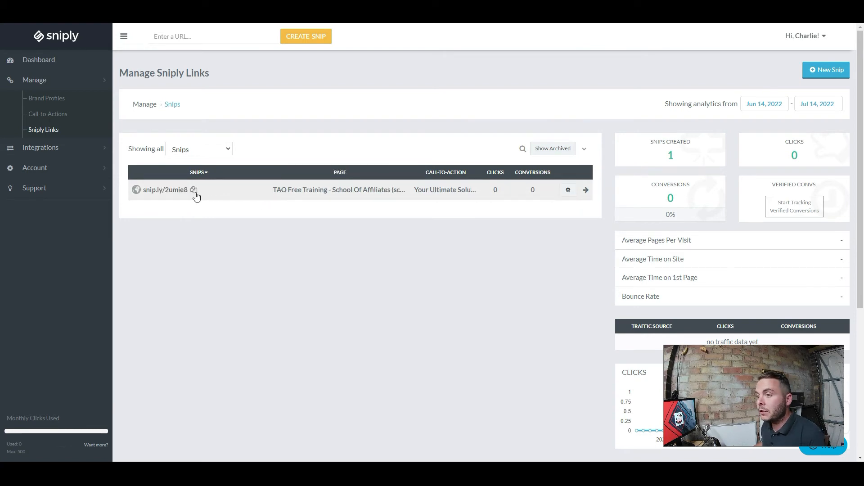
mouse_move(193, 192)
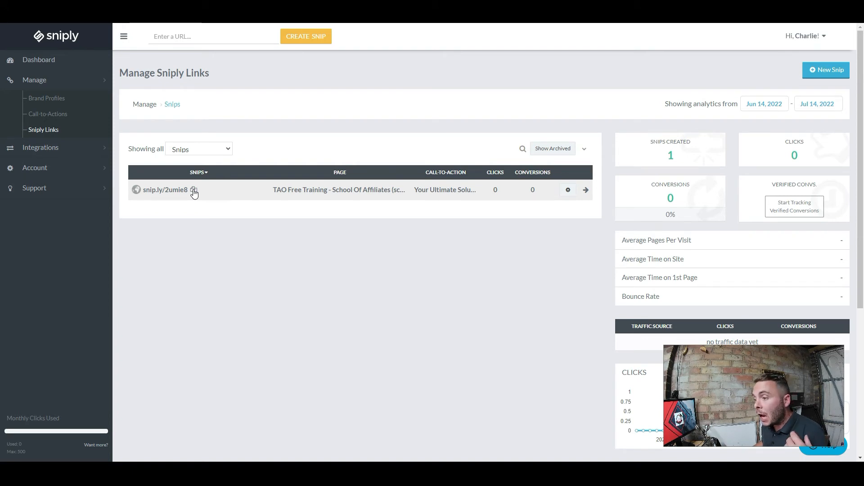
left_click(194, 190)
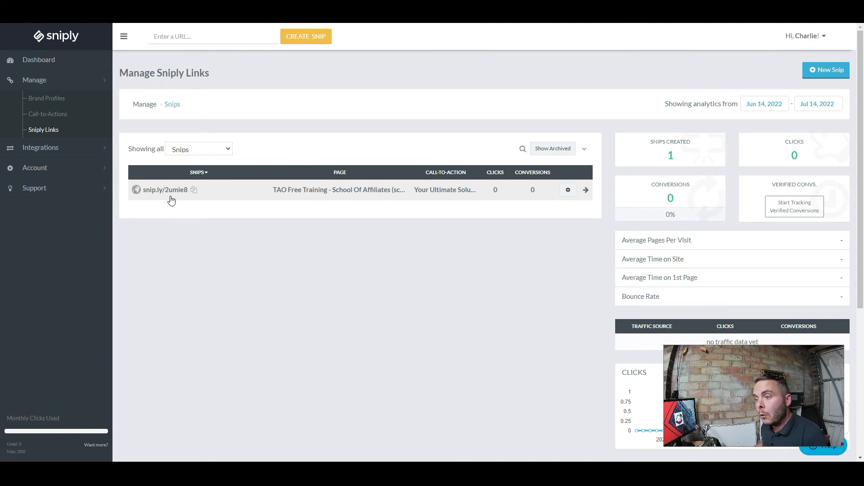
mouse_move(192, 196)
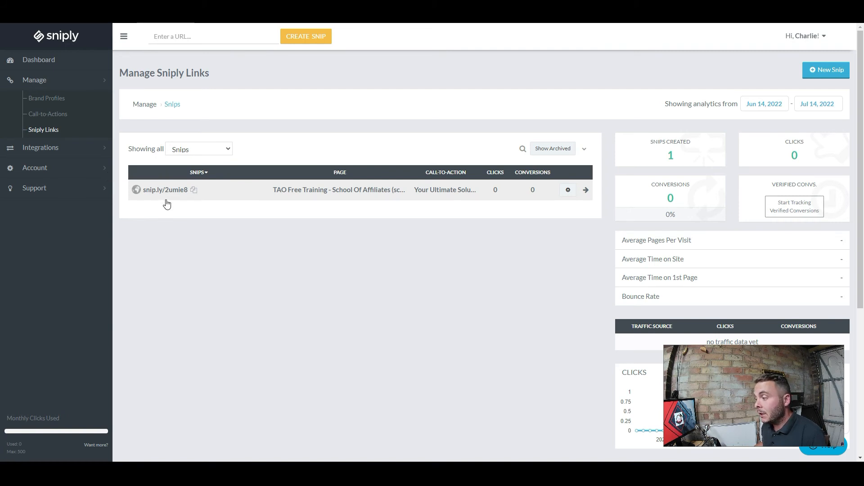
mouse_move(153, 202)
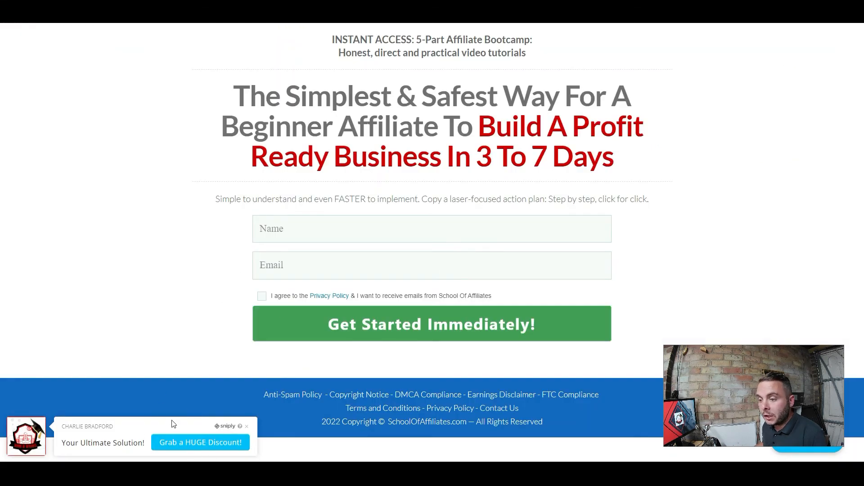
mouse_move(325, 330)
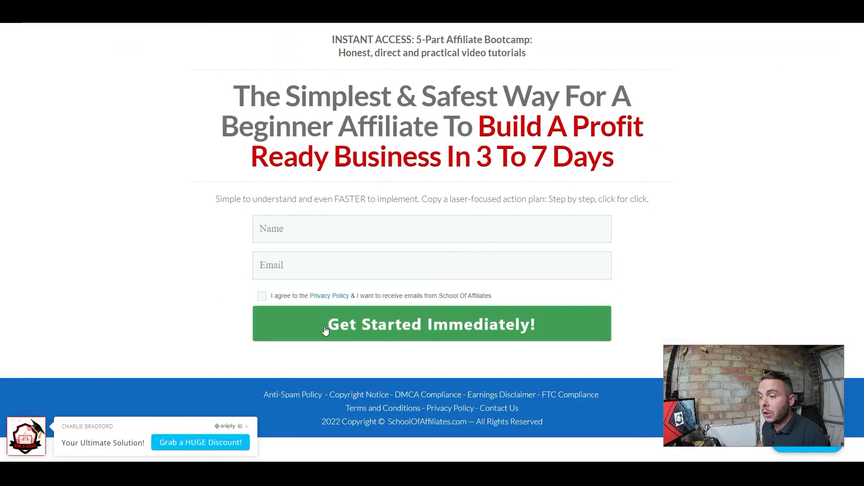
mouse_move(380, 308)
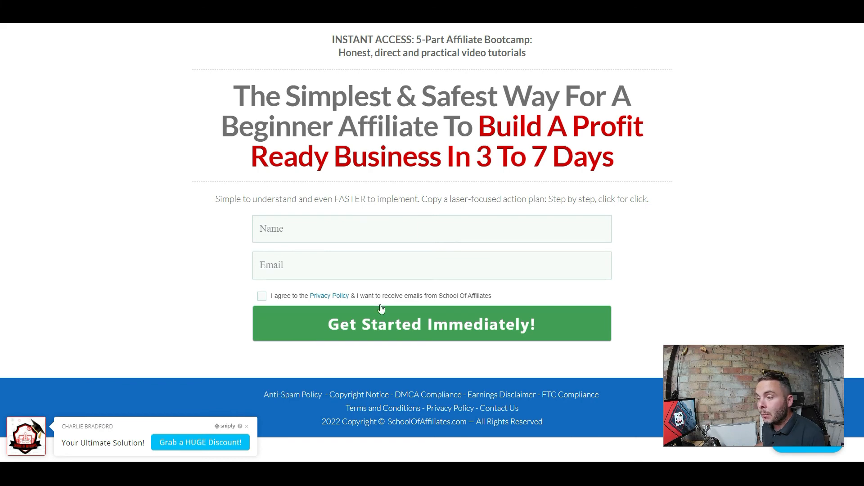
mouse_move(179, 442)
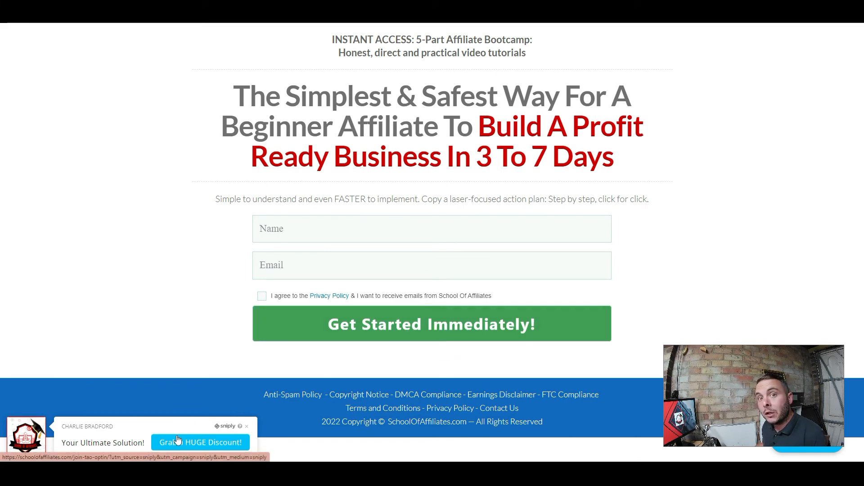
mouse_move(116, 276)
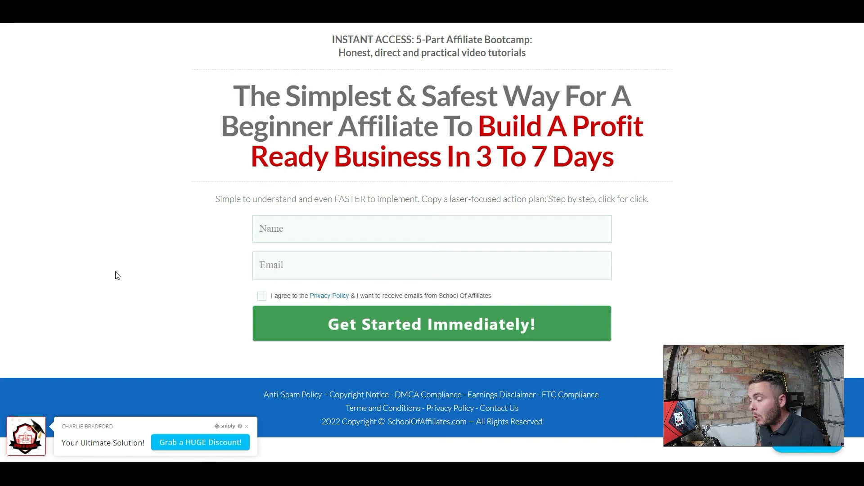
mouse_move(221, 444)
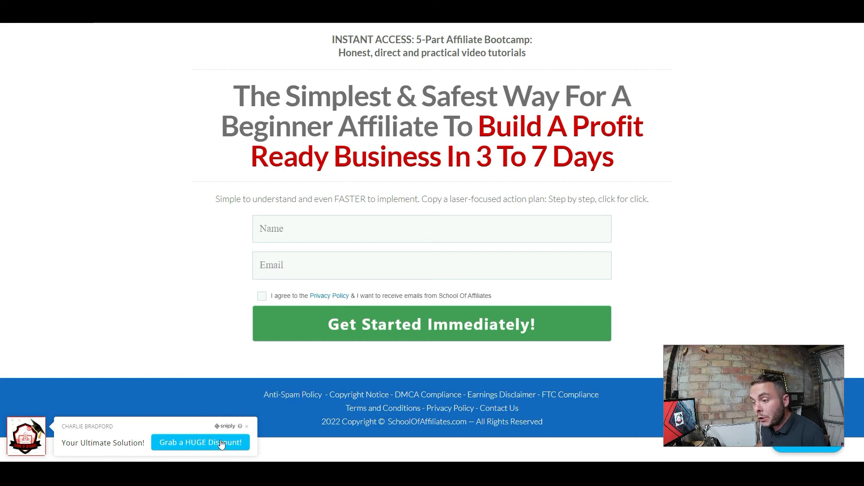
mouse_move(162, 384)
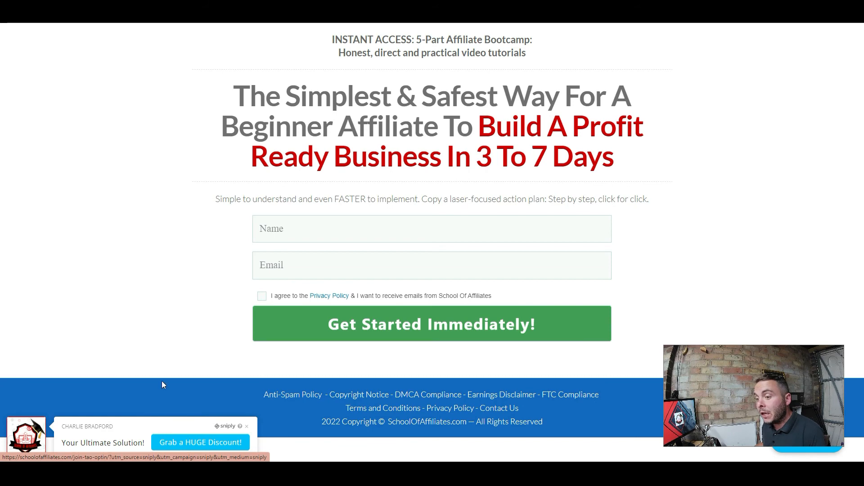
mouse_move(187, 346)
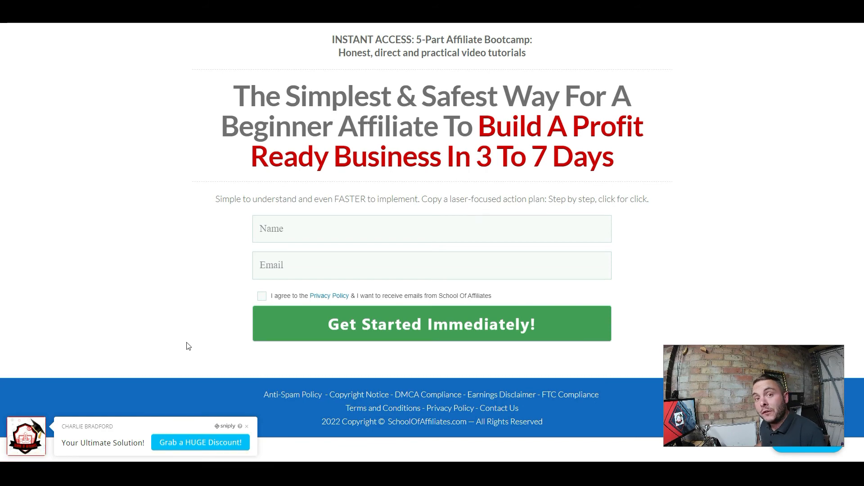
mouse_move(197, 335)
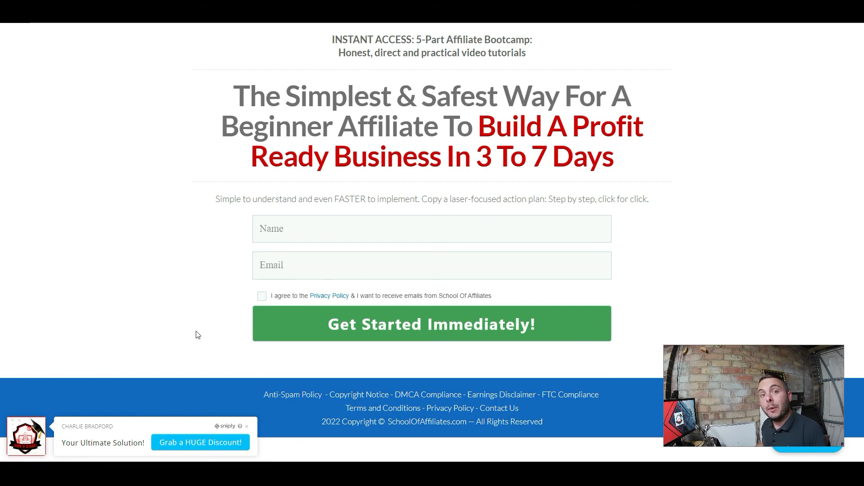
mouse_move(172, 320)
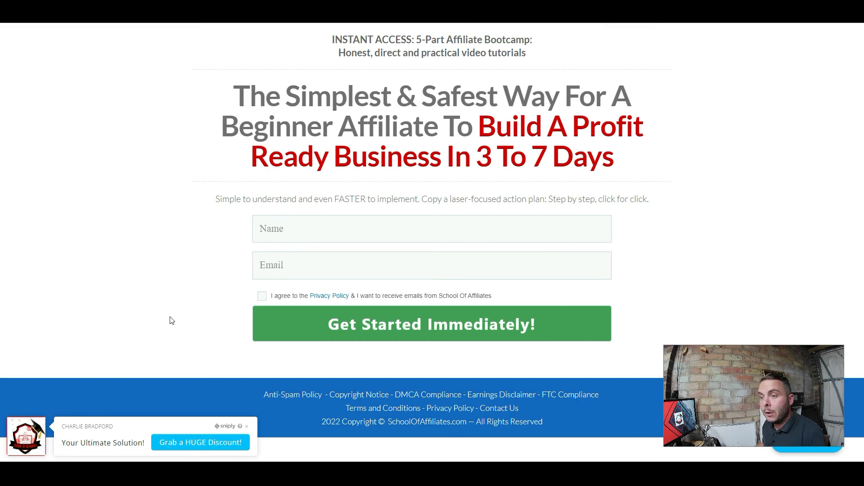
mouse_move(181, 424)
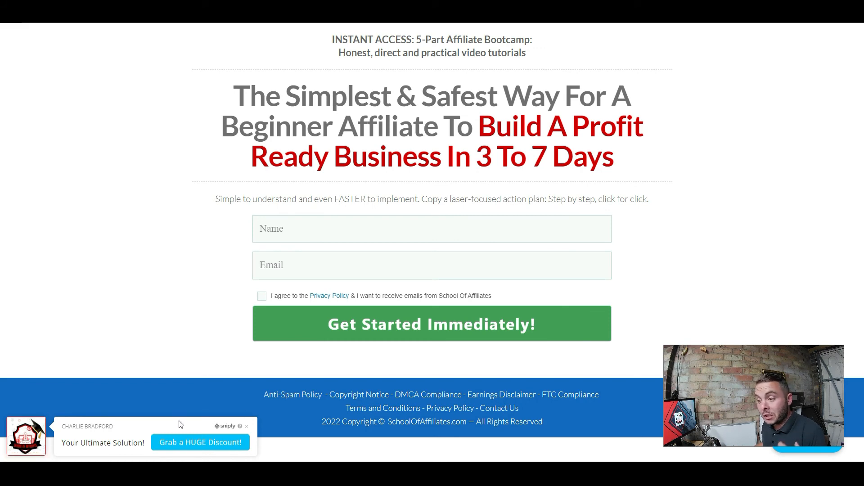
mouse_move(200, 442)
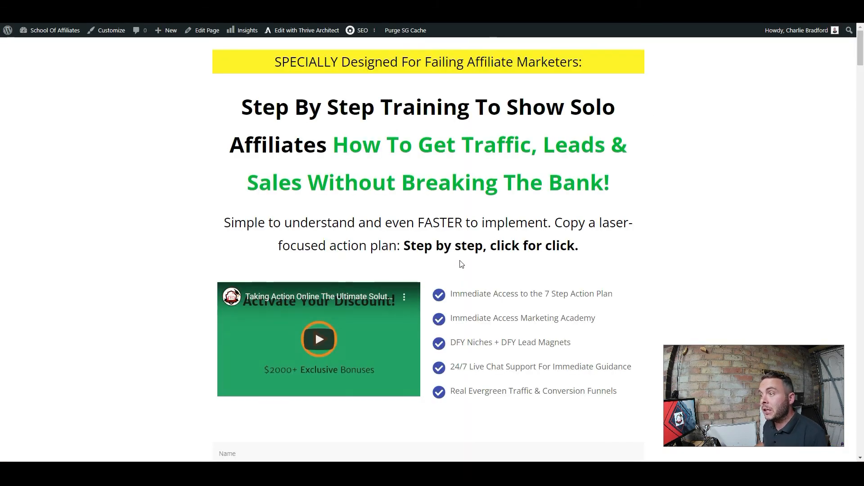
mouse_move(462, 243)
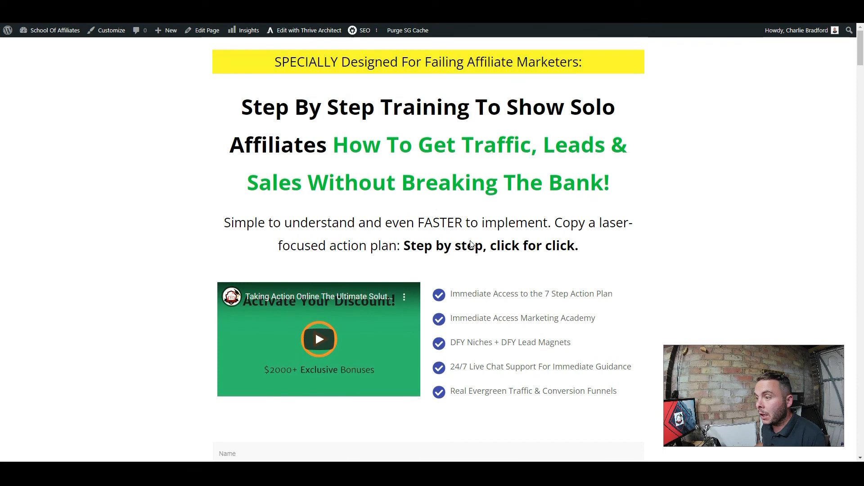
mouse_move(651, 190)
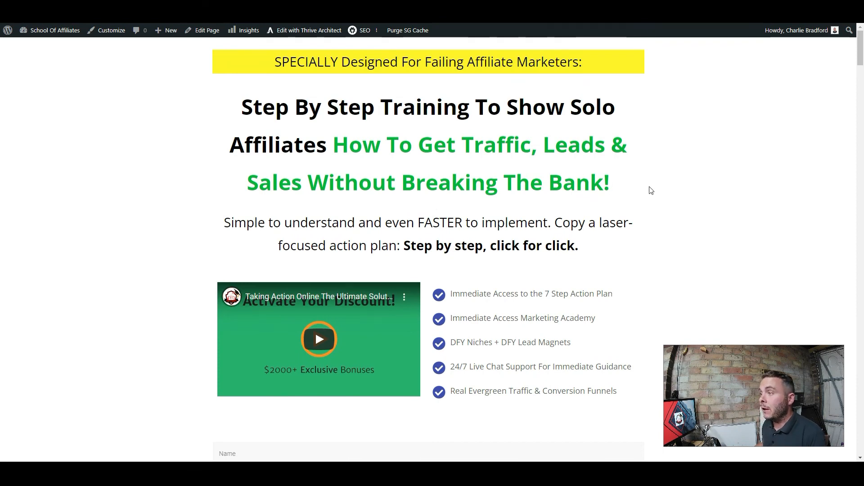